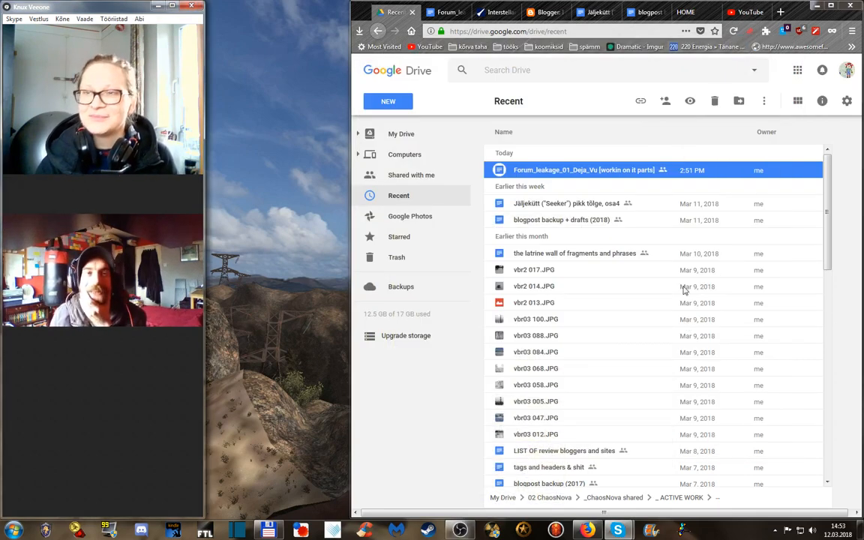
- Open the Forum_leakage_01_Deja_Vu draft from Drive's recent files
{"action": "double_click", "coordinate": [585, 170]}
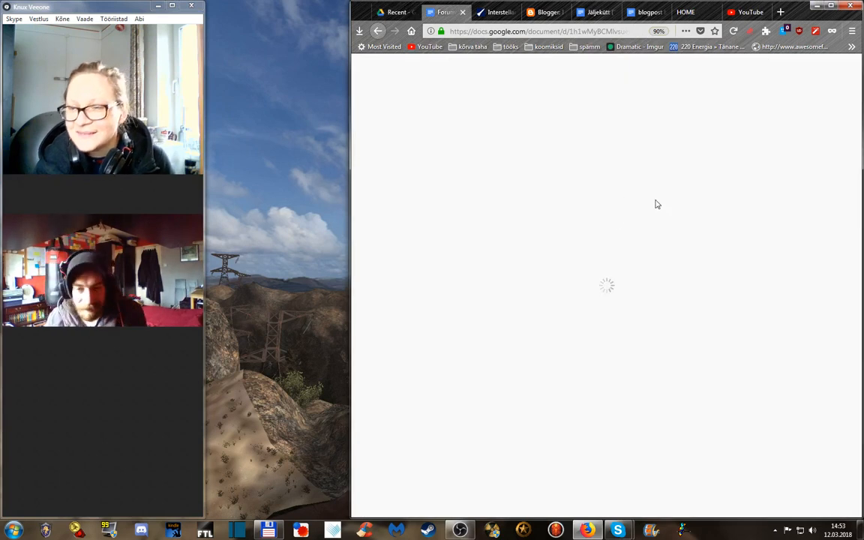
{"action": "mouse_move", "coordinate": [705, 201]}
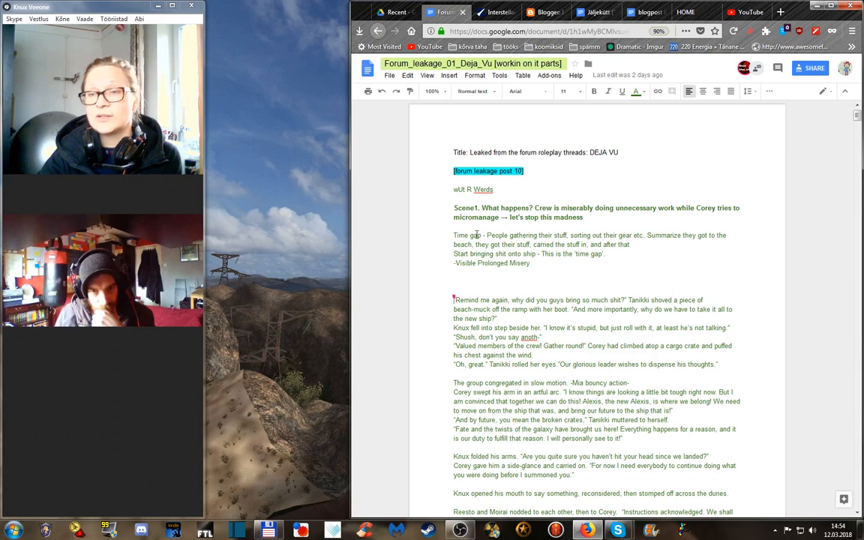
{"action": "mouse_move", "coordinate": [661, 291]}
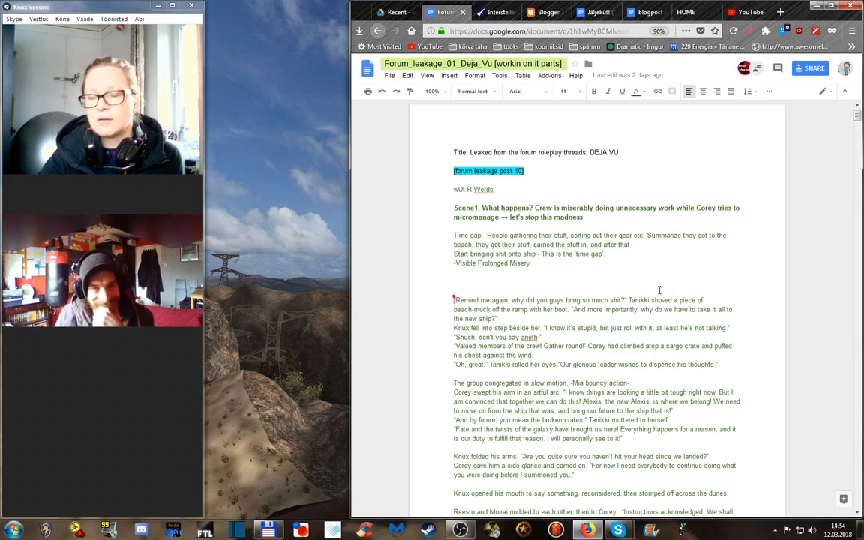
- Scroll down through the loaded draft to read the Scene 1 story text
{"action": "scroll", "scroll_direction": "down", "scroll_amount": 3}
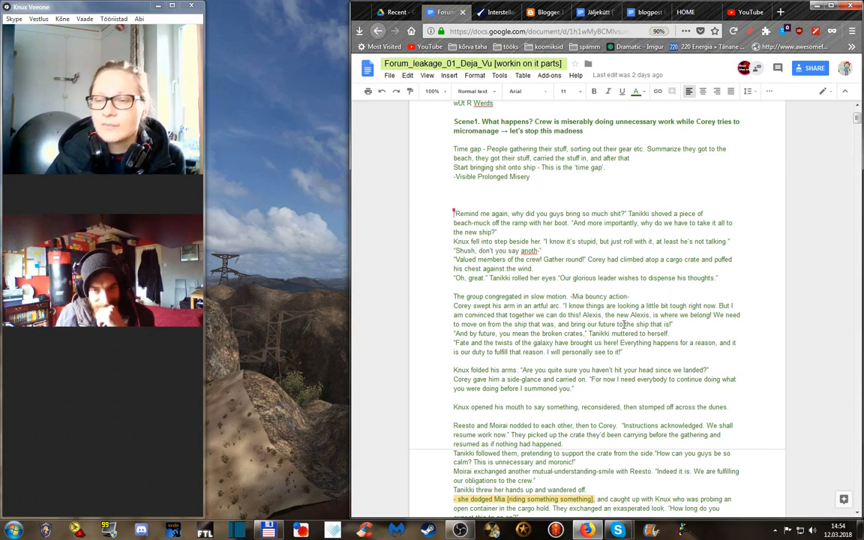
{"action": "scroll", "scroll_direction": "down", "scroll_amount": 3}
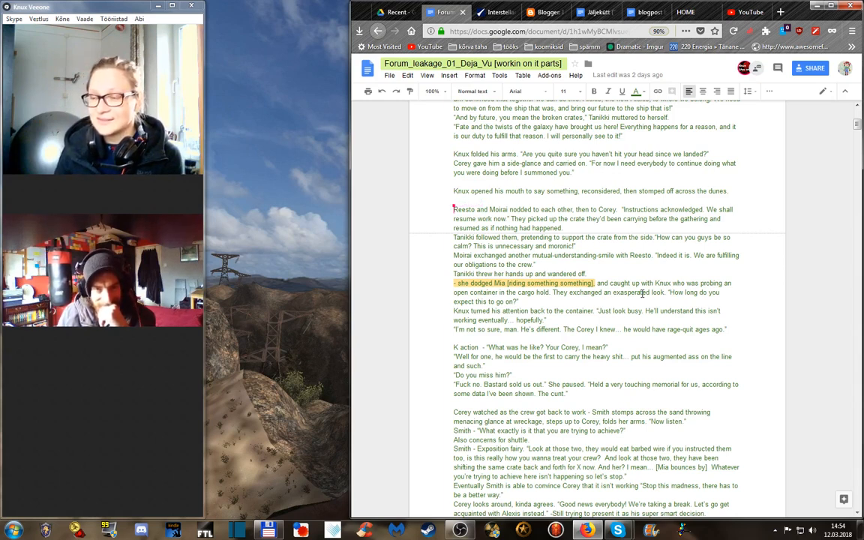
{"action": "mouse_move", "coordinate": [684, 342]}
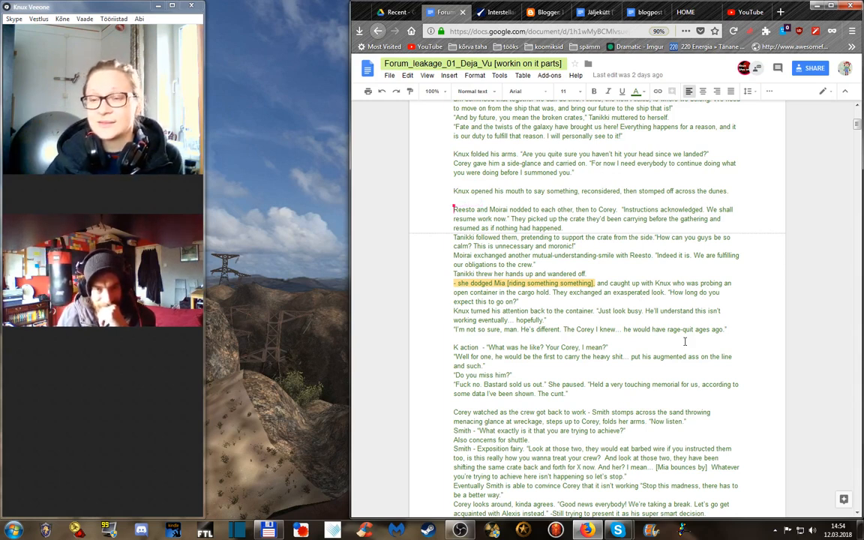
{"action": "scroll", "scroll_direction": "down", "scroll_amount": 3}
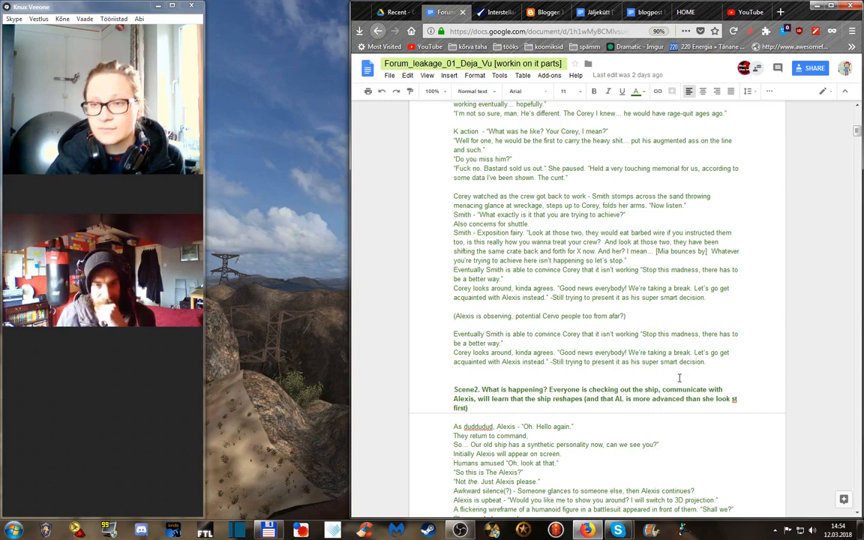
{"action": "scroll", "scroll_direction": "down", "scroll_amount": 3}
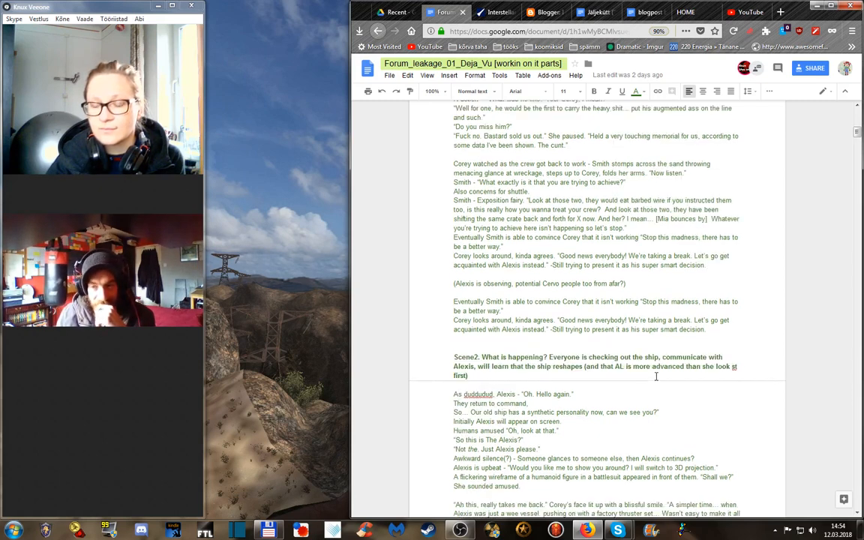
{"action": "scroll", "scroll_direction": "down", "scroll_amount": 3}
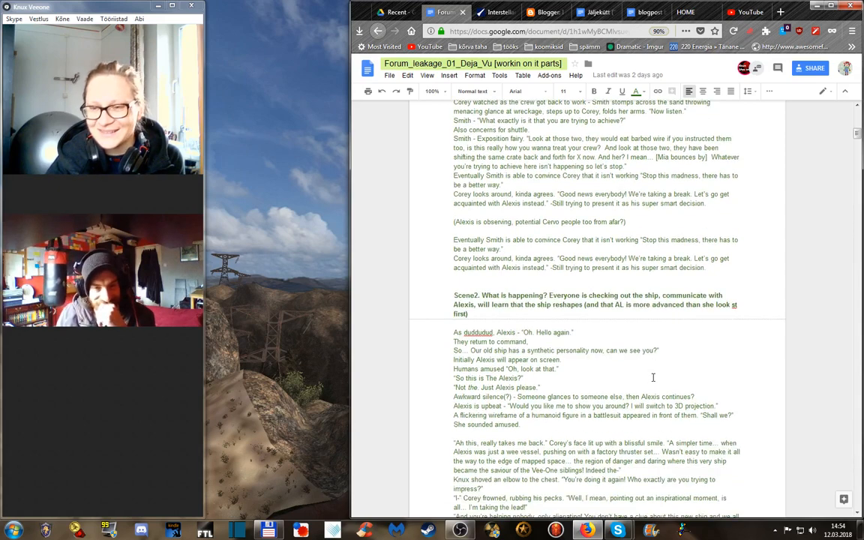
{"action": "scroll", "scroll_direction": "down", "scroll_amount": 3}
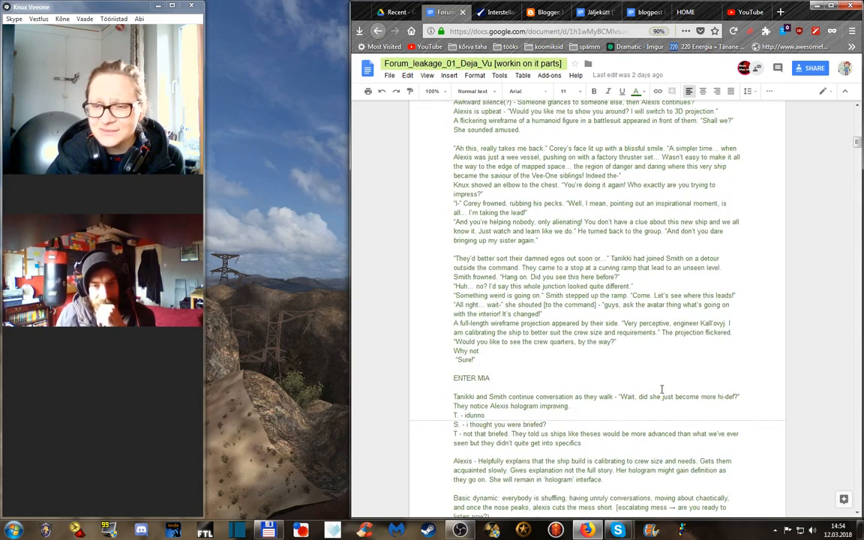
{"action": "scroll", "scroll_direction": "down", "scroll_amount": 3}
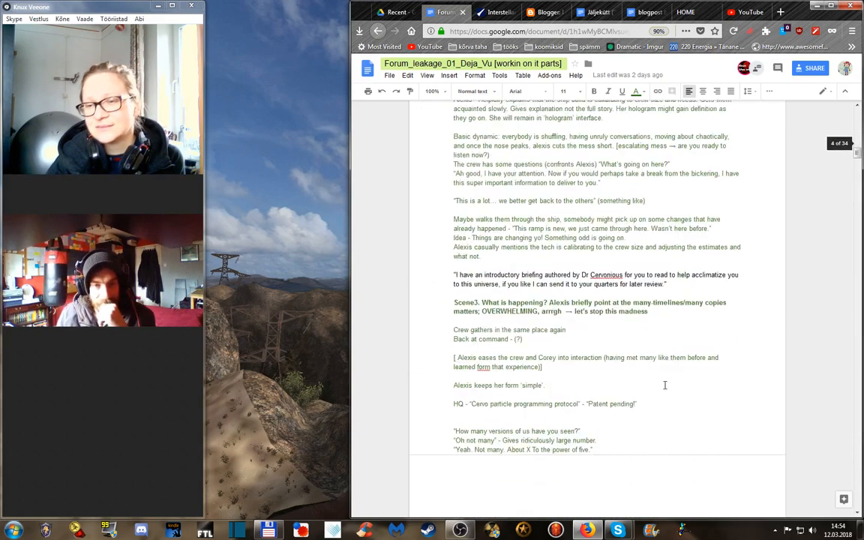
{"action": "scroll", "scroll_direction": "down", "scroll_amount": 3}
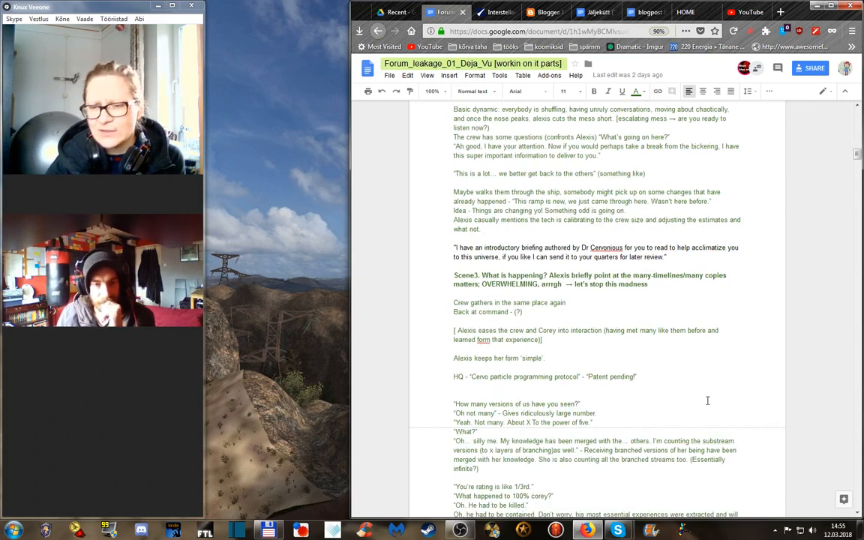
{"action": "scroll", "scroll_direction": "down", "scroll_amount": 3}
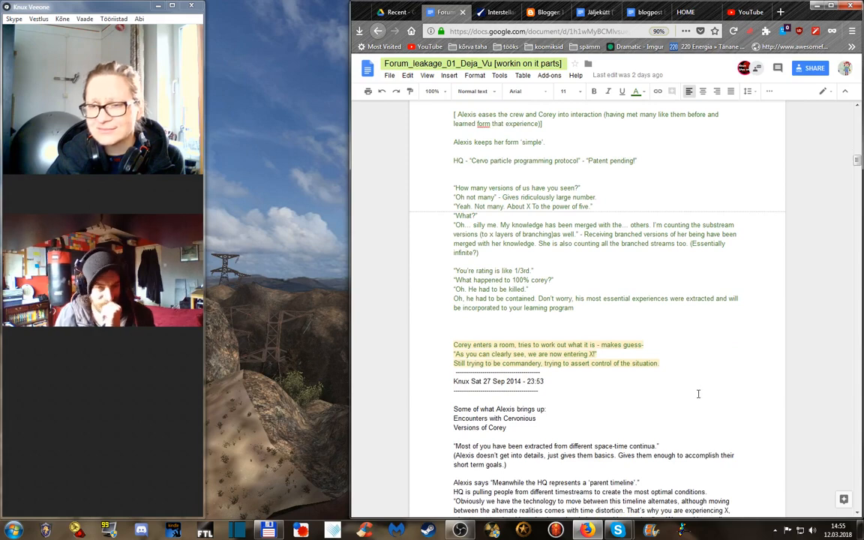
{"action": "scroll", "scroll_direction": "down", "scroll_amount": 3}
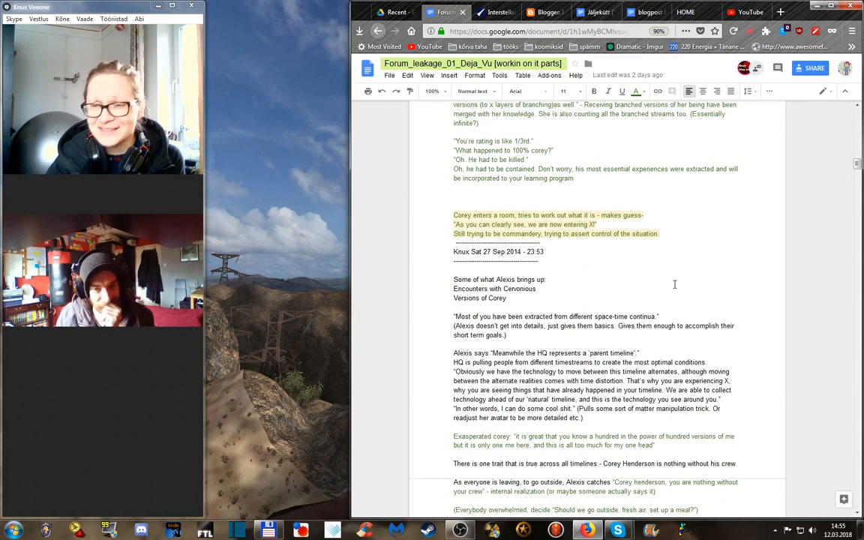
{"action": "scroll", "scroll_direction": "up", "scroll_amount": 3}
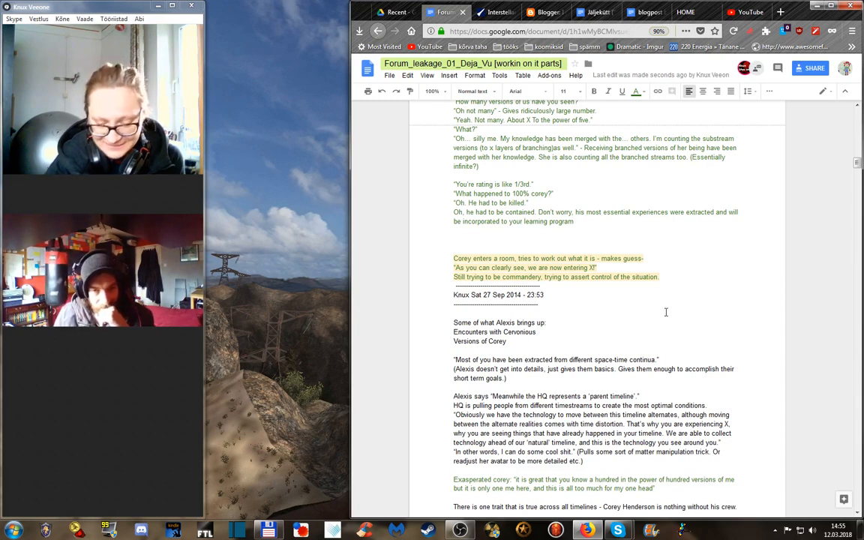
{"action": "mouse_move", "coordinate": [663, 325]}
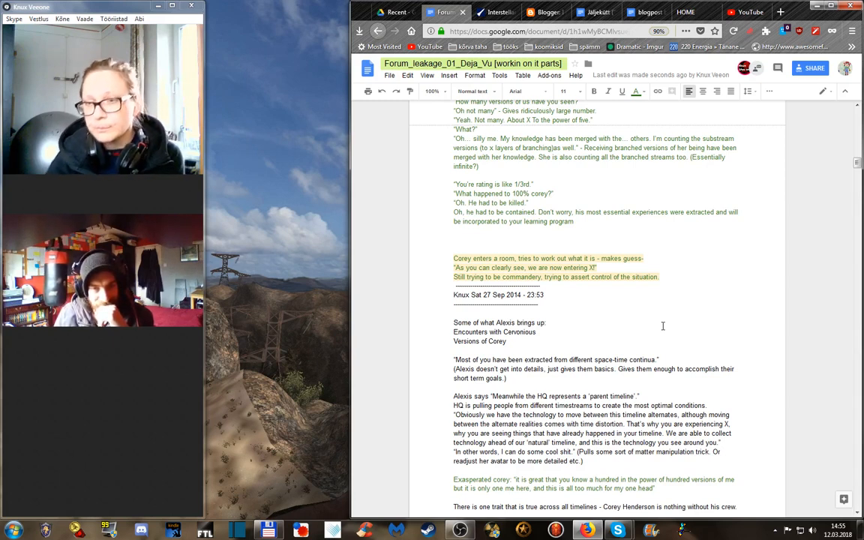
- Scroll down past Scene 2 and Scene3, then back up to the title and Scene1 opening
{"action": "scroll", "scroll_direction": "down", "scroll_amount": 3}
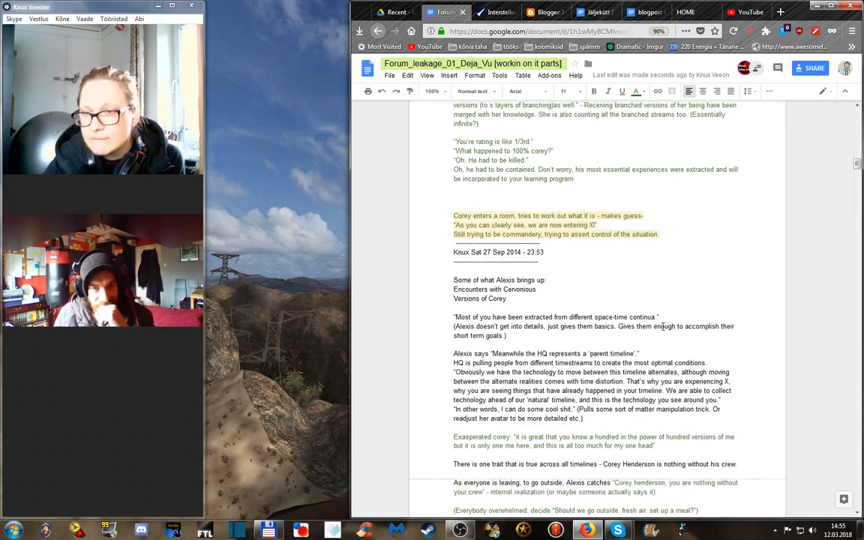
{"action": "scroll", "scroll_direction": "down", "scroll_amount": 3}
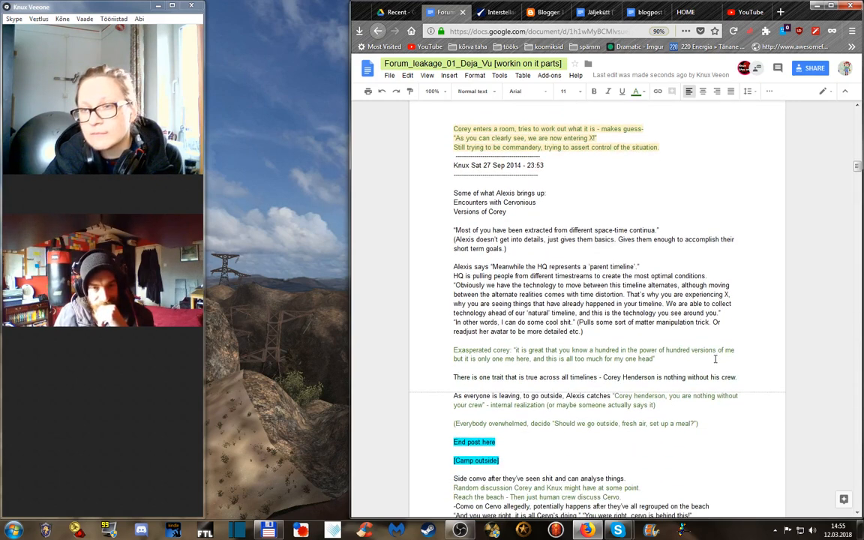
{"action": "scroll", "scroll_direction": "down", "scroll_amount": 3}
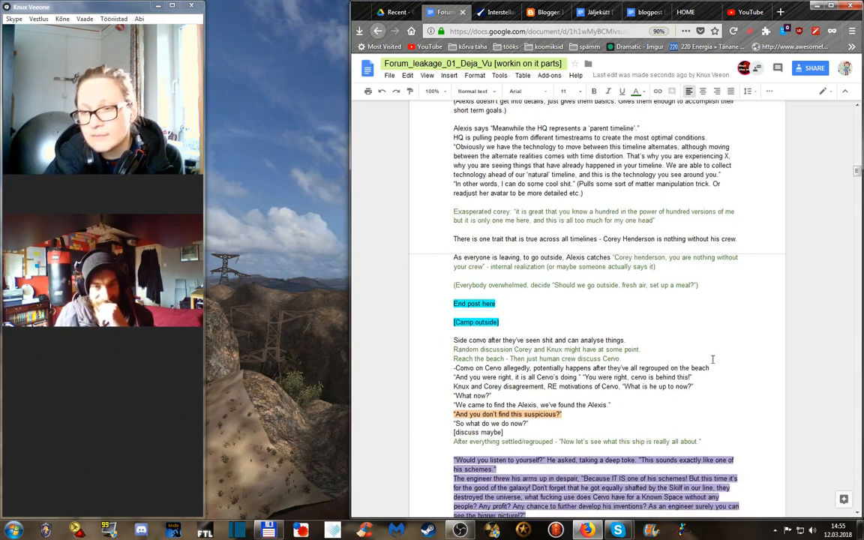
{"action": "scroll", "scroll_direction": "down", "scroll_amount": 3}
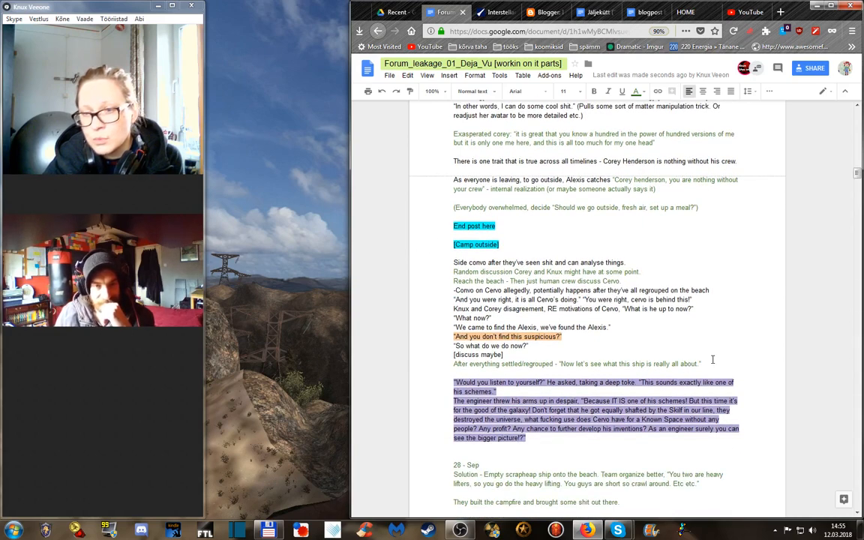
{"action": "scroll", "scroll_direction": "up", "scroll_amount": 3}
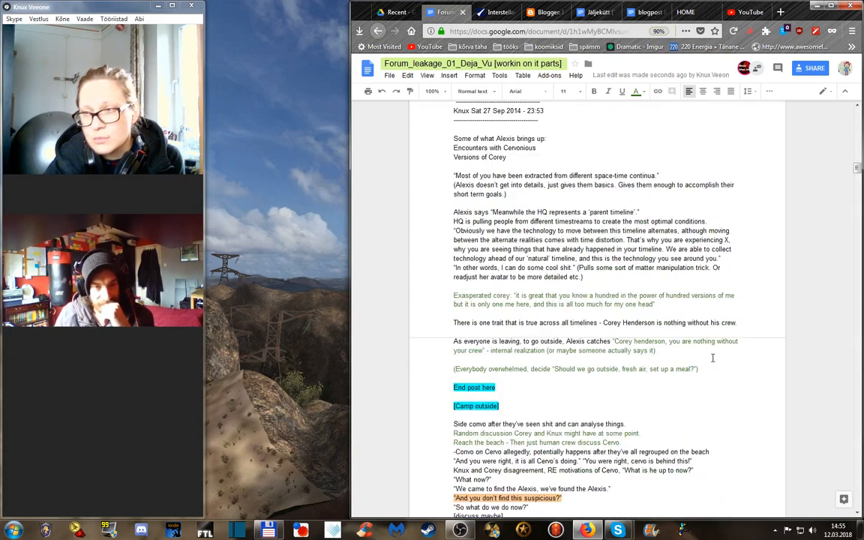
{"action": "scroll", "scroll_direction": "up", "scroll_amount": 3}
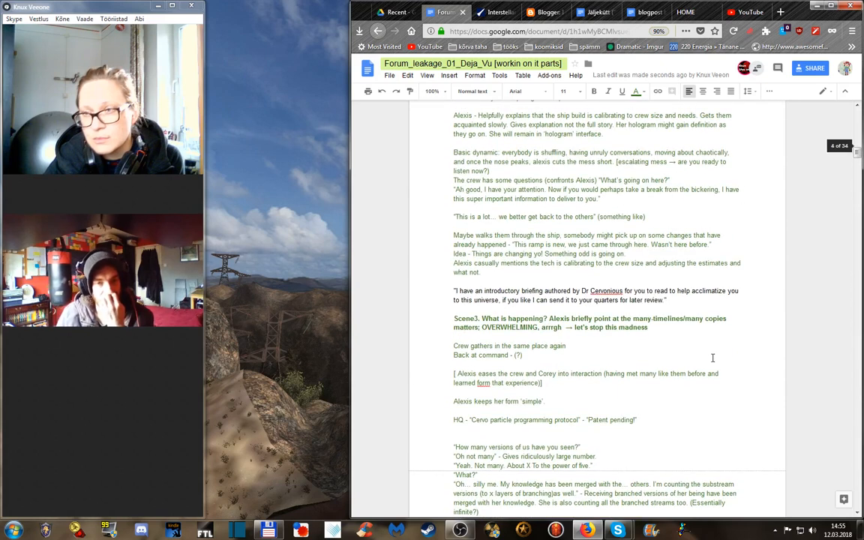
{"action": "scroll", "scroll_direction": "up", "scroll_amount": 3}
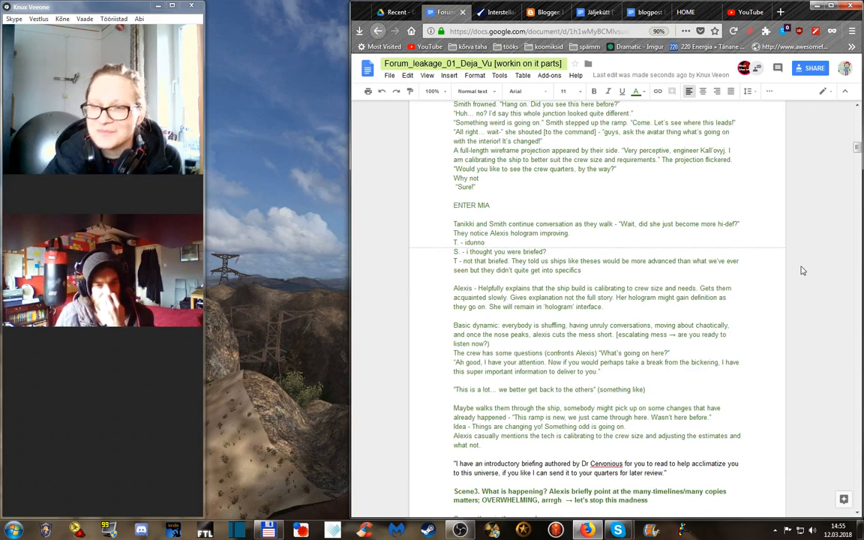
{"action": "scroll", "scroll_direction": "up", "scroll_amount": 3}
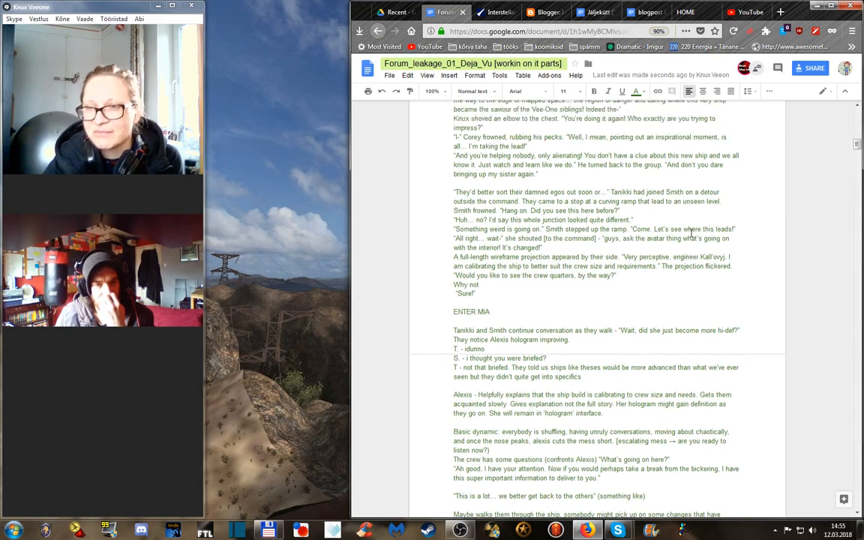
{"action": "scroll", "scroll_direction": "up", "scroll_amount": 3}
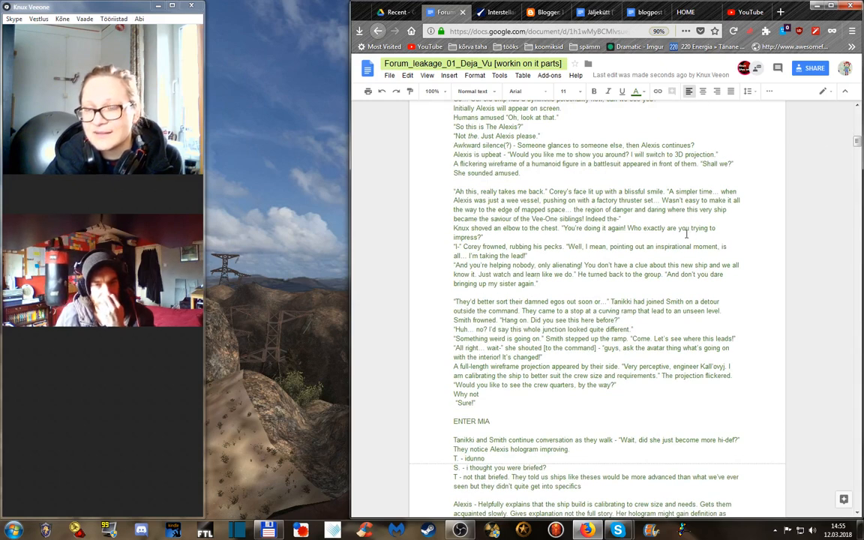
{"action": "scroll", "scroll_direction": "up", "scroll_amount": 3}
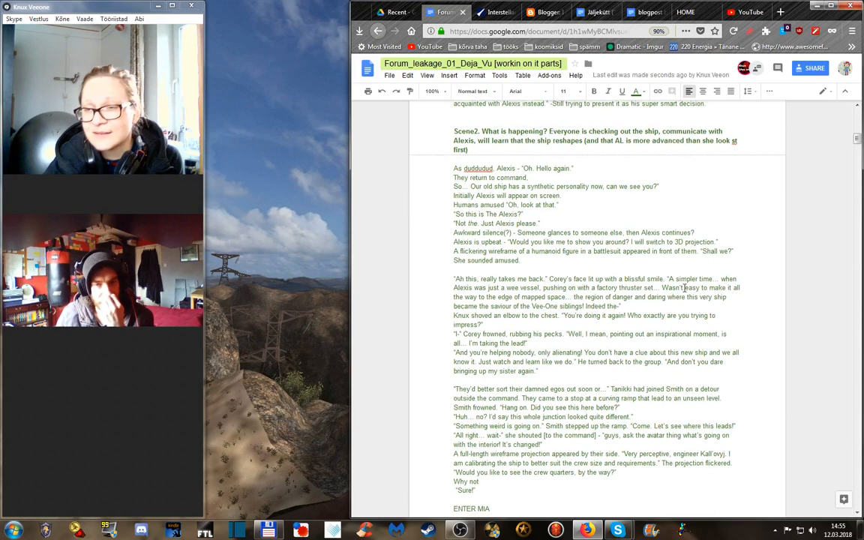
{"action": "scroll", "scroll_direction": "up", "scroll_amount": 3}
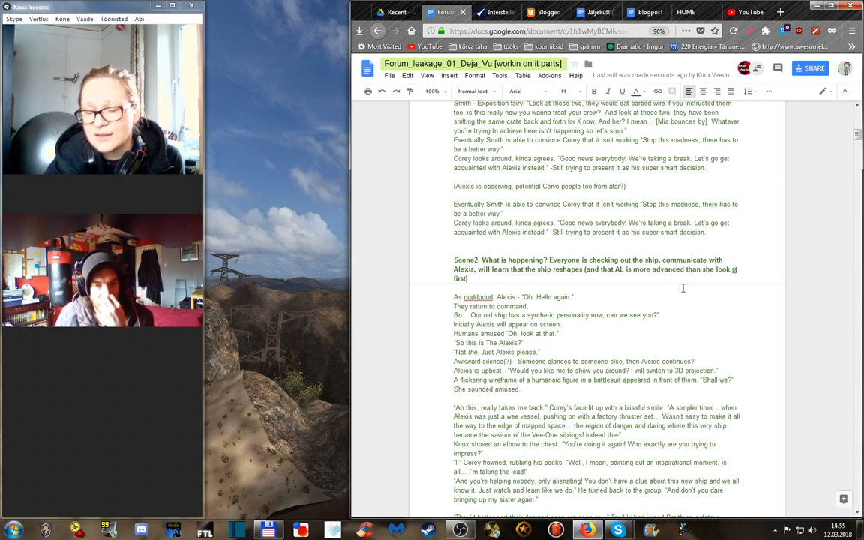
{"action": "scroll", "scroll_direction": "up", "scroll_amount": 3}
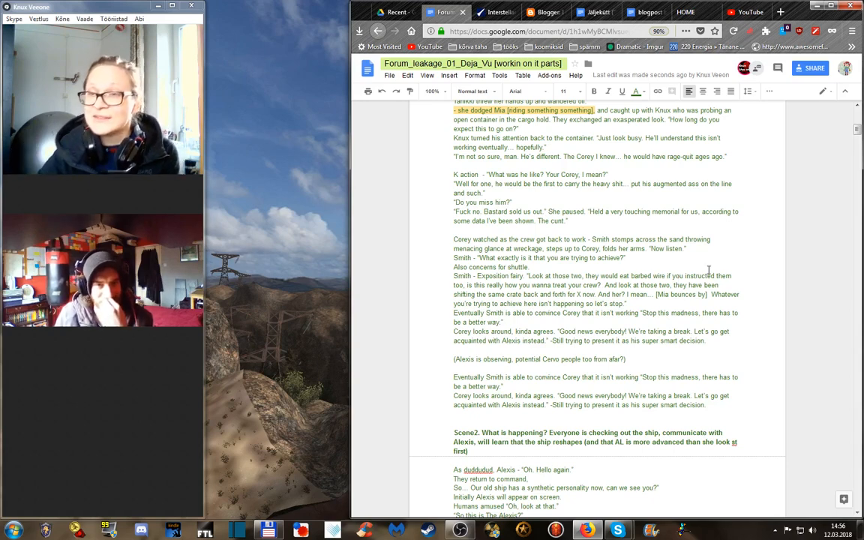
{"action": "scroll", "scroll_direction": "up", "scroll_amount": 3}
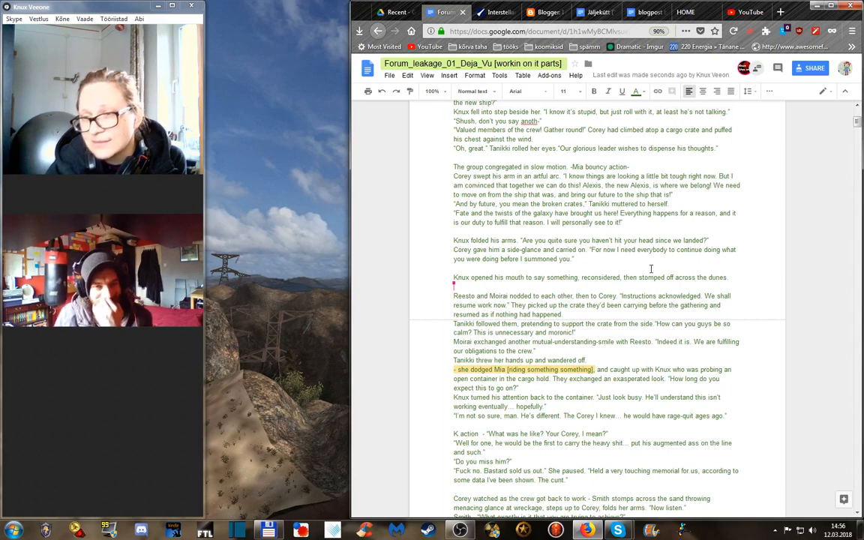
{"action": "scroll", "scroll_direction": "up", "scroll_amount": 3}
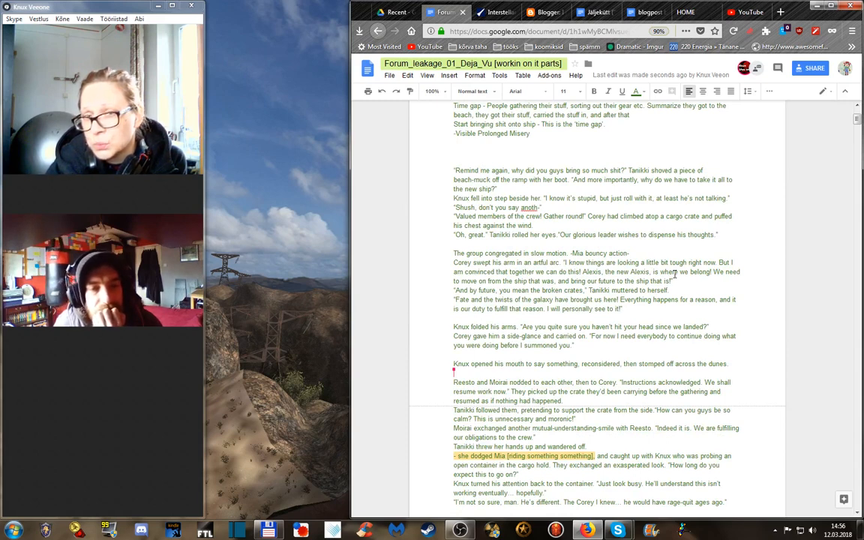
{"action": "scroll", "scroll_direction": "up", "scroll_amount": 3}
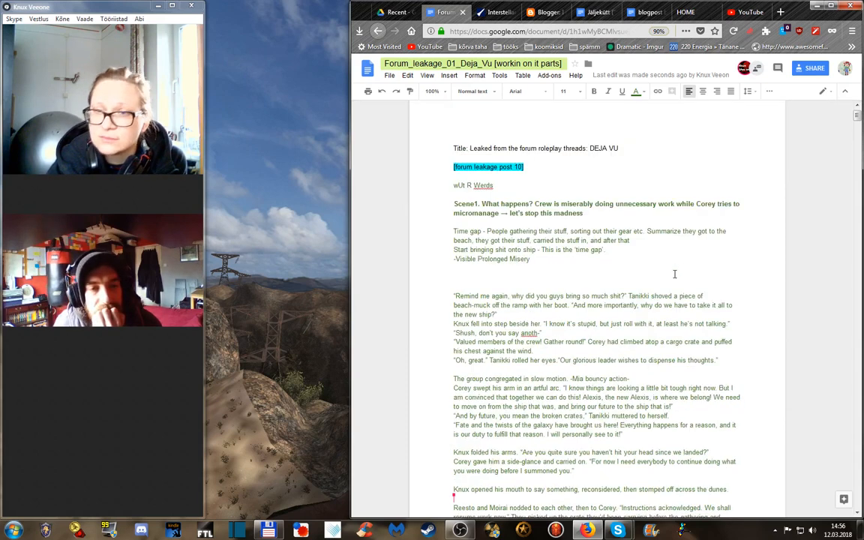
{"action": "scroll", "scroll_direction": "down", "scroll_amount": 3}
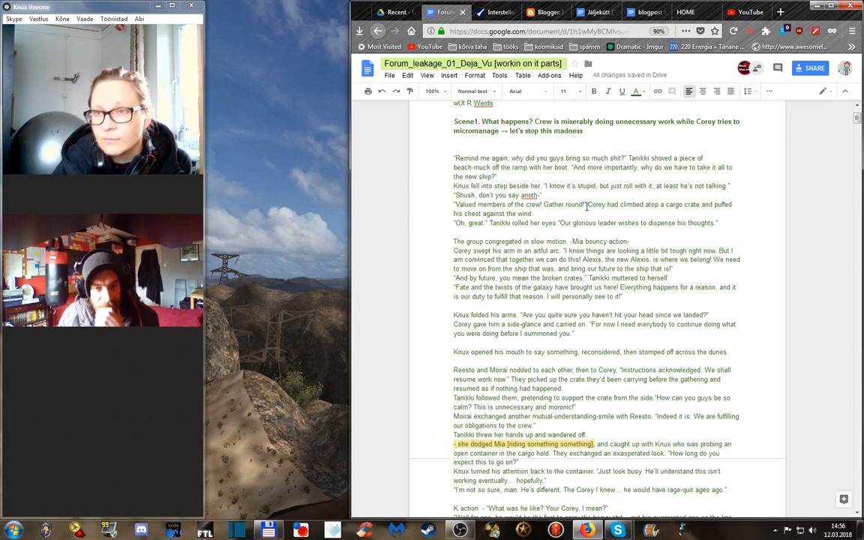
{"action": "scroll", "scroll_direction": "down", "scroll_amount": 3}
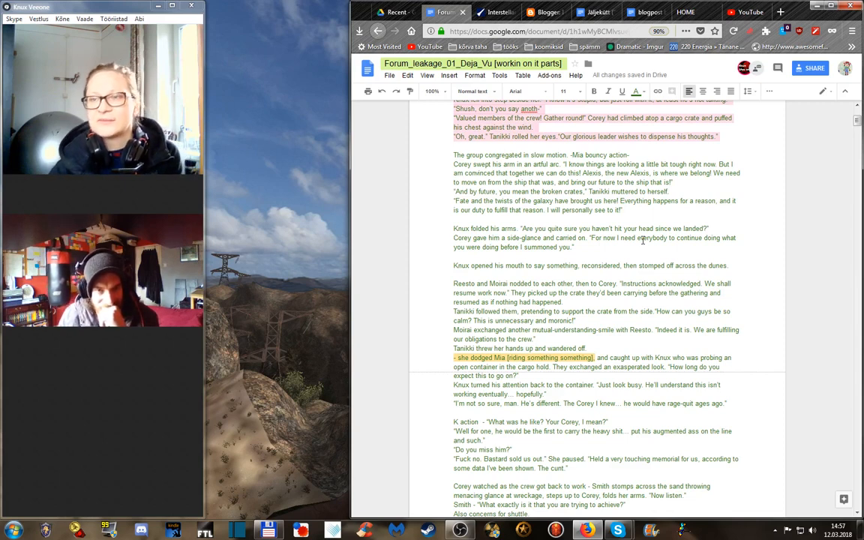
{"action": "scroll", "scroll_direction": "up", "scroll_amount": 3}
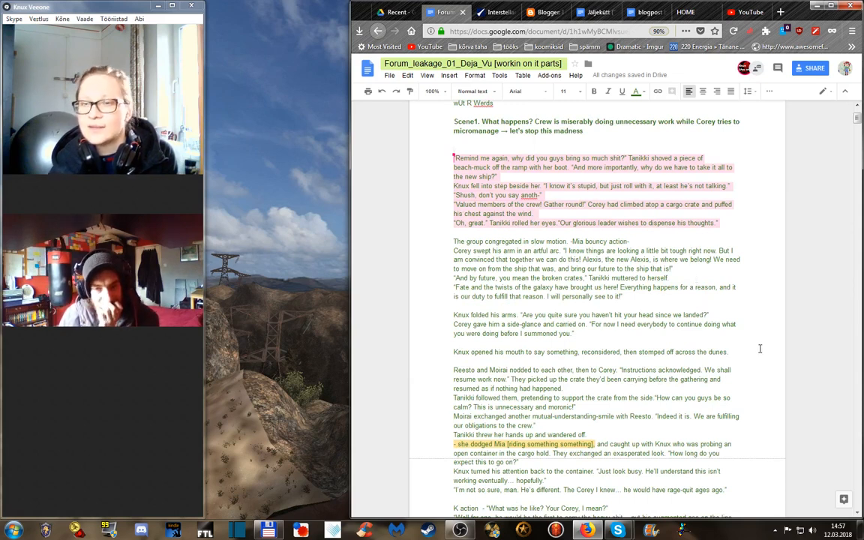
{"action": "mouse_move", "coordinate": [803, 219]}
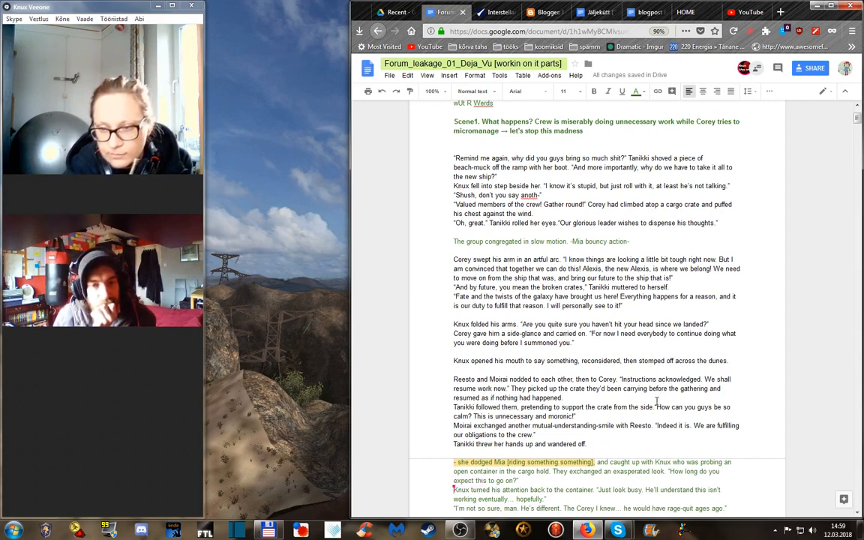
{"action": "scroll", "scroll_direction": "down", "scroll_amount": 3}
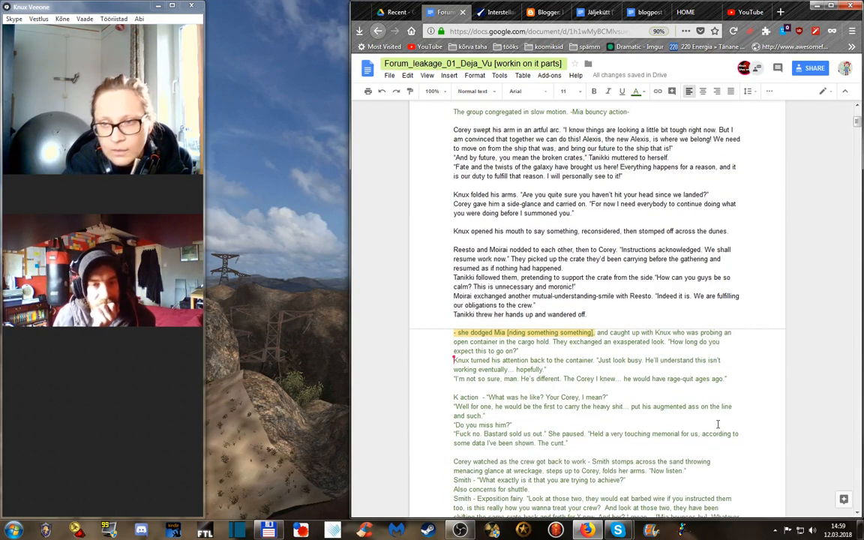
{"action": "scroll", "scroll_direction": "up", "scroll_amount": 3}
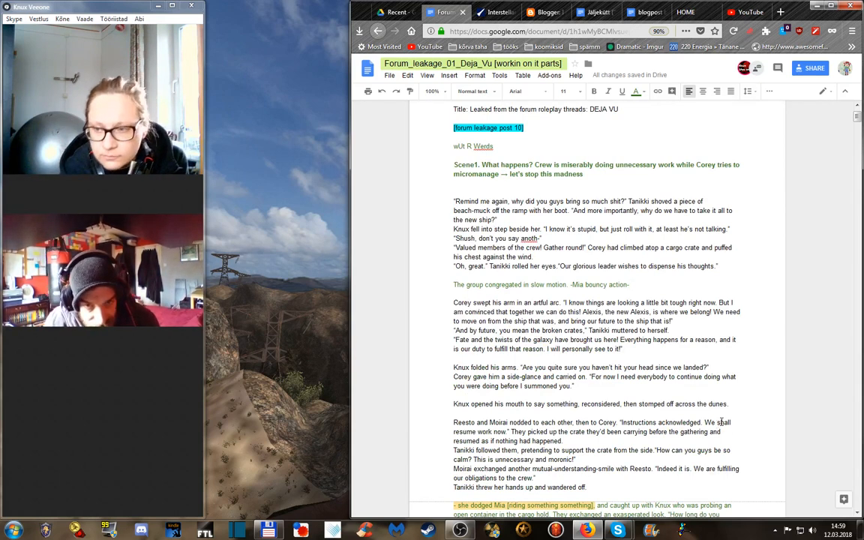
{"action": "scroll", "scroll_direction": "down", "scroll_amount": 3}
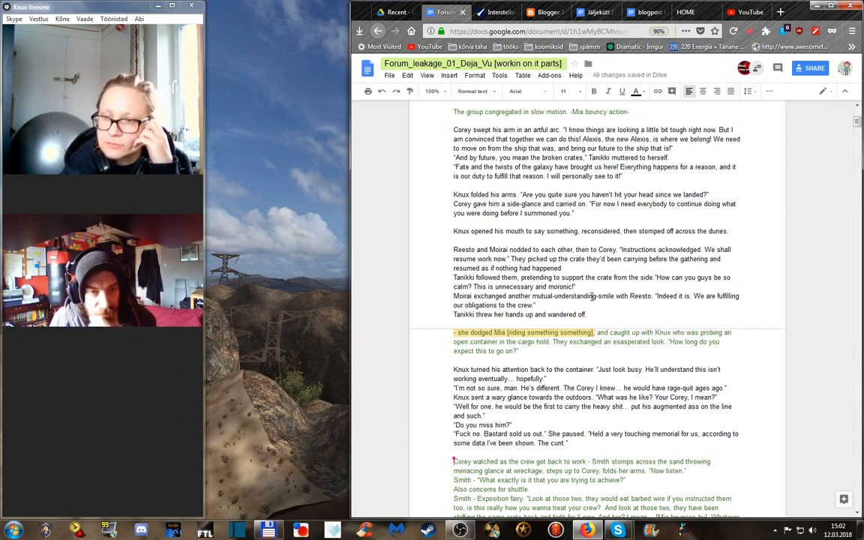
{"action": "scroll", "scroll_direction": "up", "scroll_amount": 3}
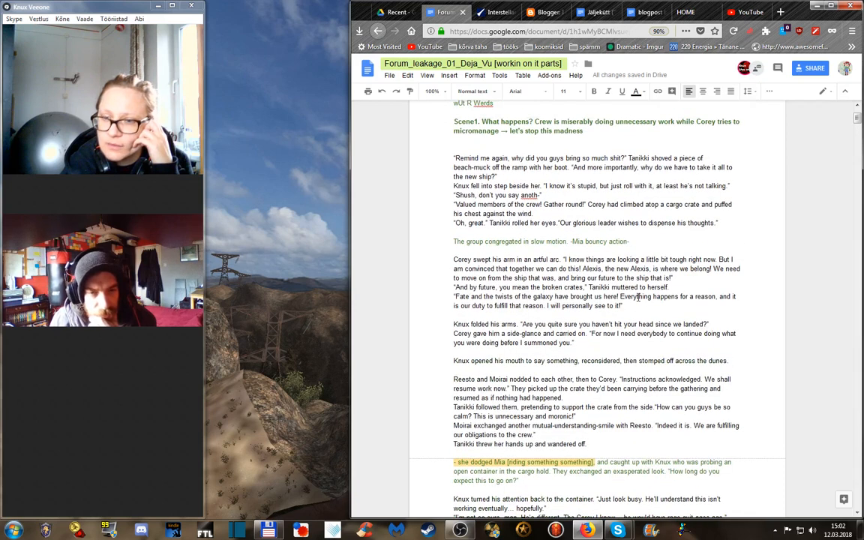
{"action": "scroll", "scroll_direction": "down", "scroll_amount": 3}
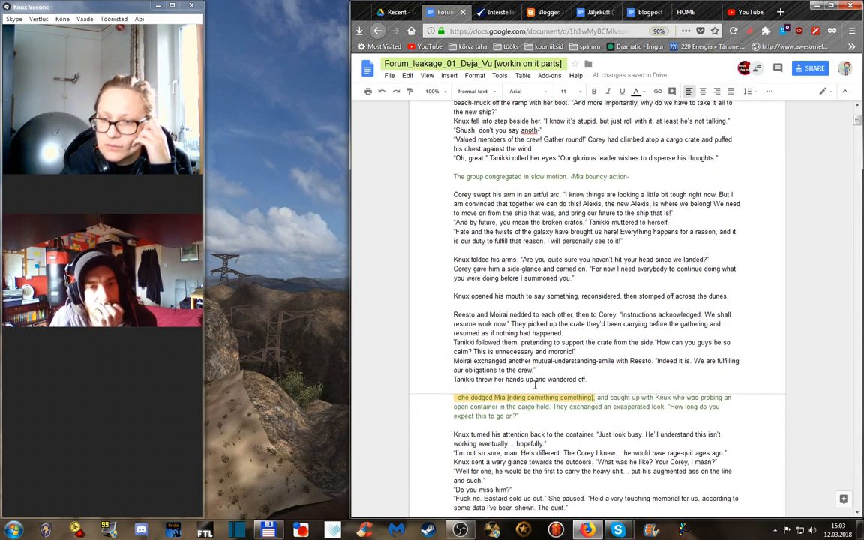
{"action": "scroll", "scroll_direction": "down", "scroll_amount": 3}
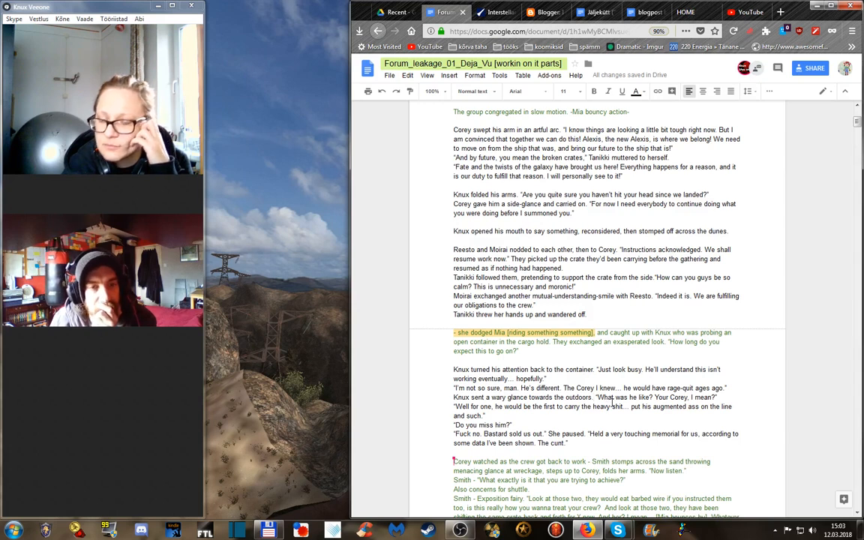
{"action": "scroll", "scroll_direction": "down", "scroll_amount": 3}
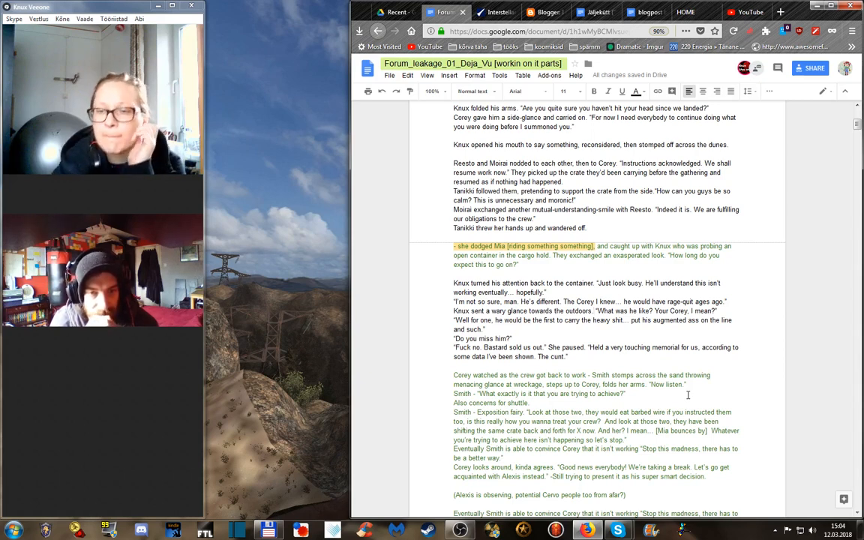
{"action": "scroll", "scroll_direction": "up", "scroll_amount": 3}
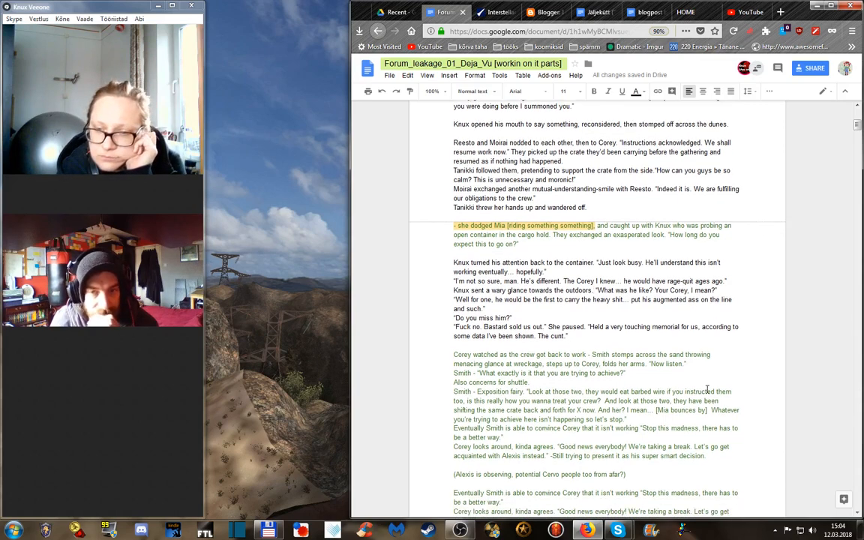
{"action": "scroll", "scroll_direction": "down", "scroll_amount": 3}
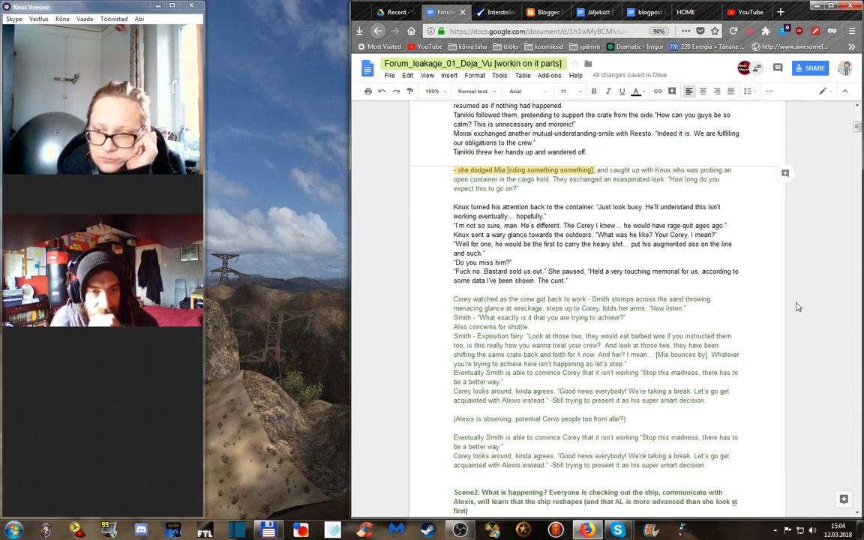
{"action": "scroll", "scroll_direction": "down", "scroll_amount": 3}
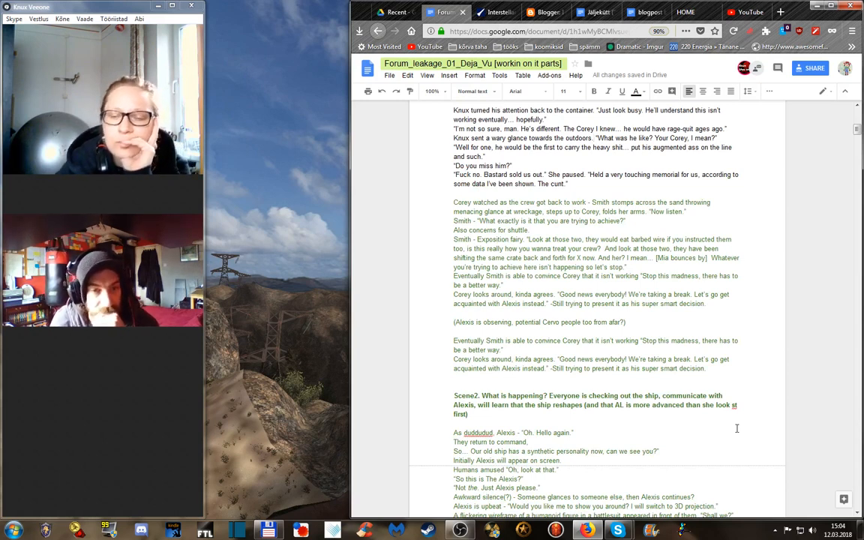
{"action": "scroll", "scroll_direction": "down", "scroll_amount": 3}
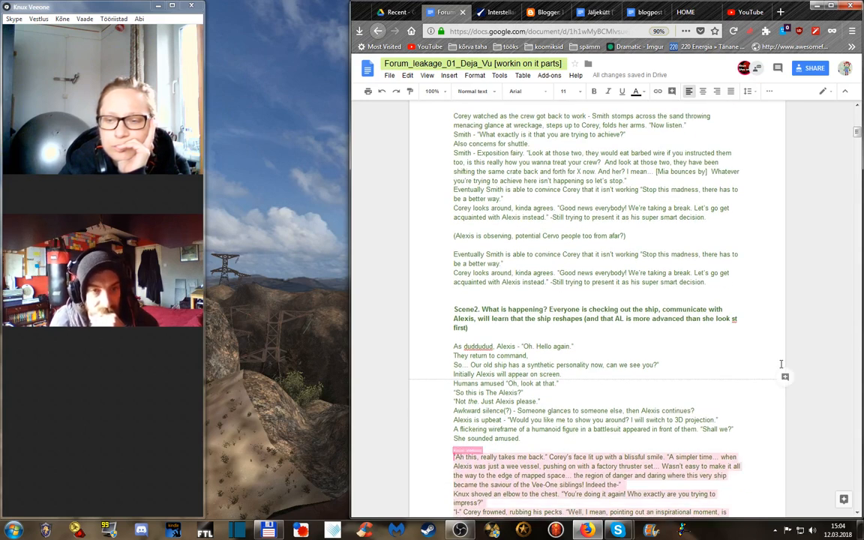
{"action": "scroll", "scroll_direction": "down", "scroll_amount": 3}
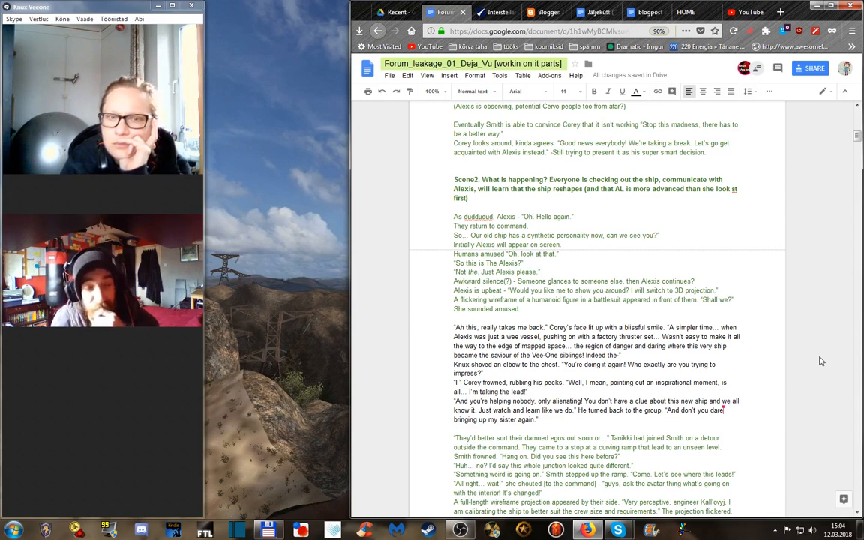
{"action": "left_click", "coordinate": [456, 438]}
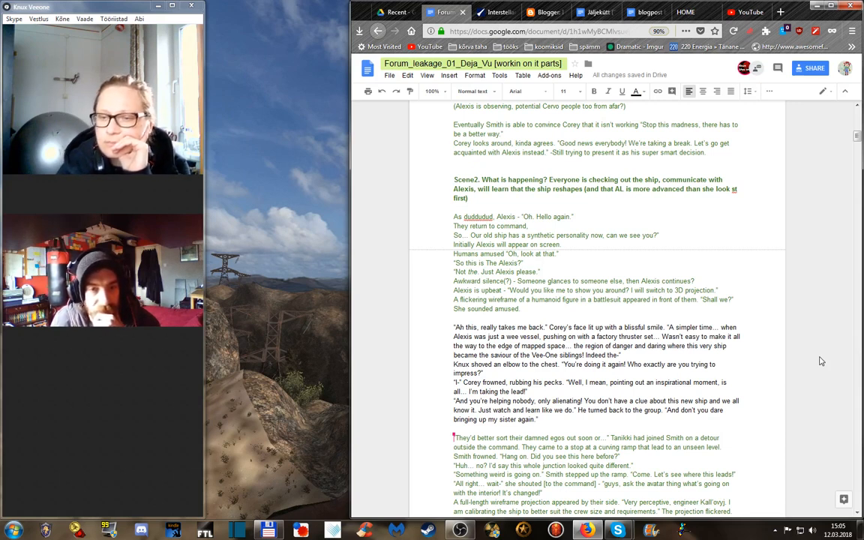
{"action": "scroll", "scroll_direction": "down", "scroll_amount": 3}
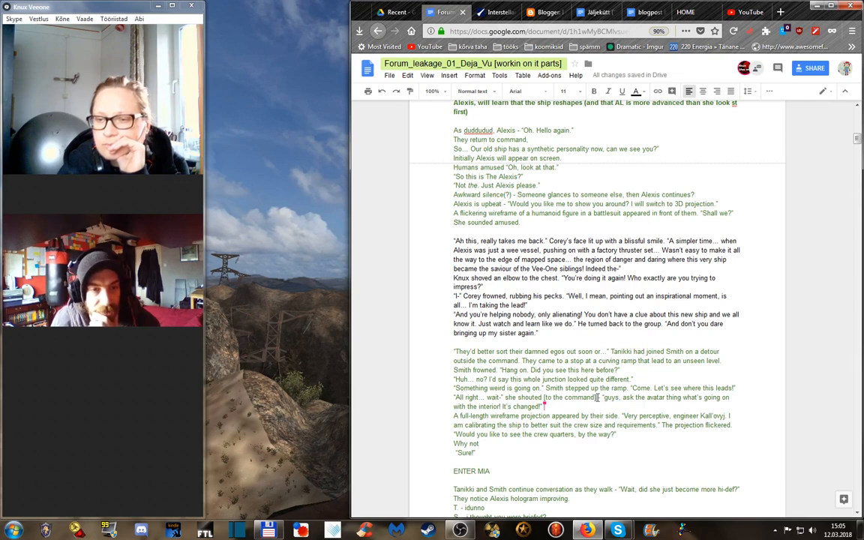
- Select the ENTER MIA heading and scroll to position a new line beneath it
{"action": "double_click", "coordinate": [568, 396]}
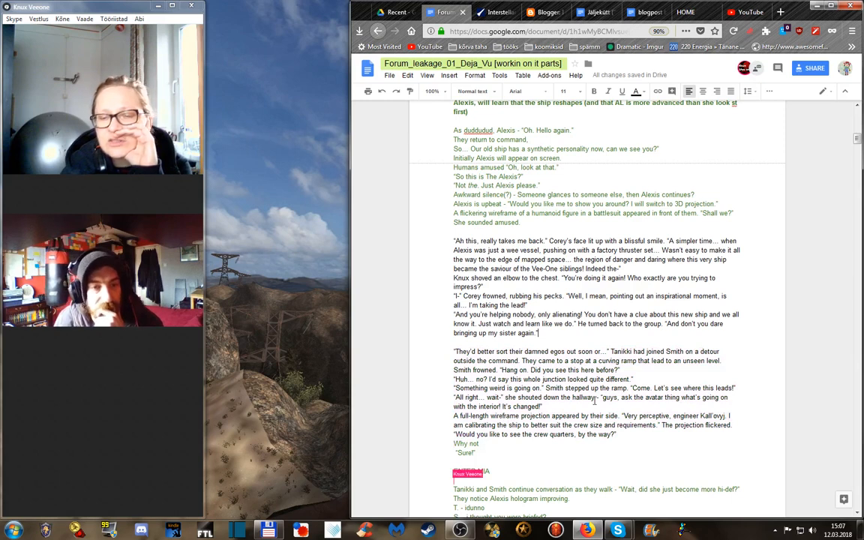
{"action": "scroll", "scroll_direction": "down", "scroll_amount": 3}
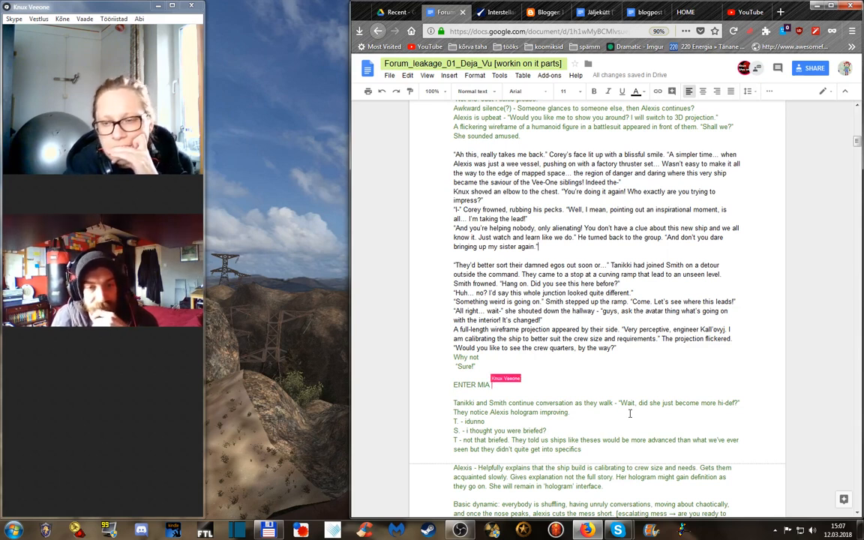
{"action": "scroll", "scroll_direction": "down", "scroll_amount": 3}
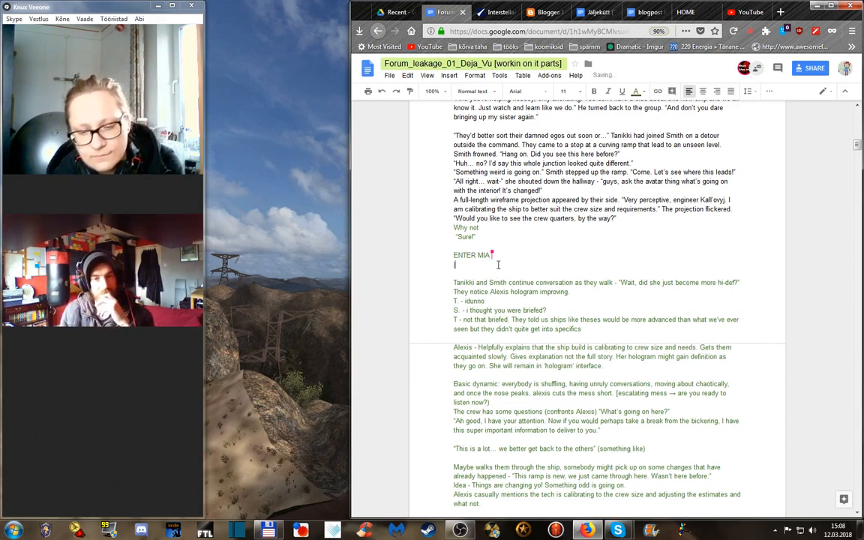
- Begin the bracketed note under ENTER MIA with '[touch' and 'zap'
{"action": "type", "text": "[touch"}
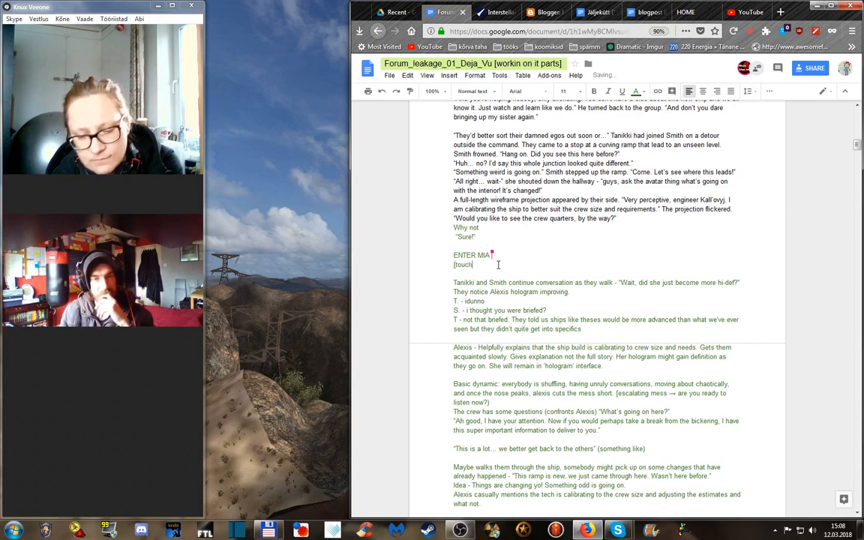
{"action": "type", "text": "zap"}
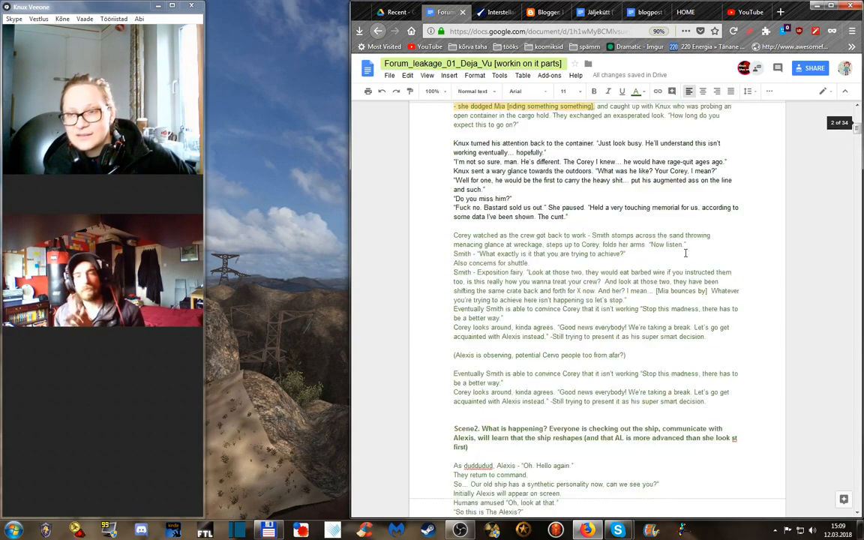
- Scroll back over Scene 2 to review it, then bring the OBS recording window forward
{"action": "scroll", "scroll_direction": "up", "scroll_amount": 3}
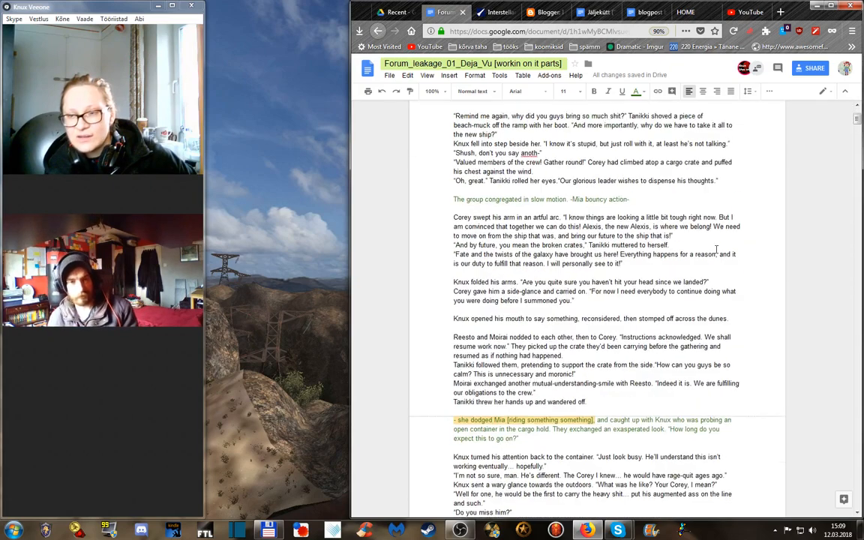
{"action": "scroll", "scroll_direction": "down", "scroll_amount": 3}
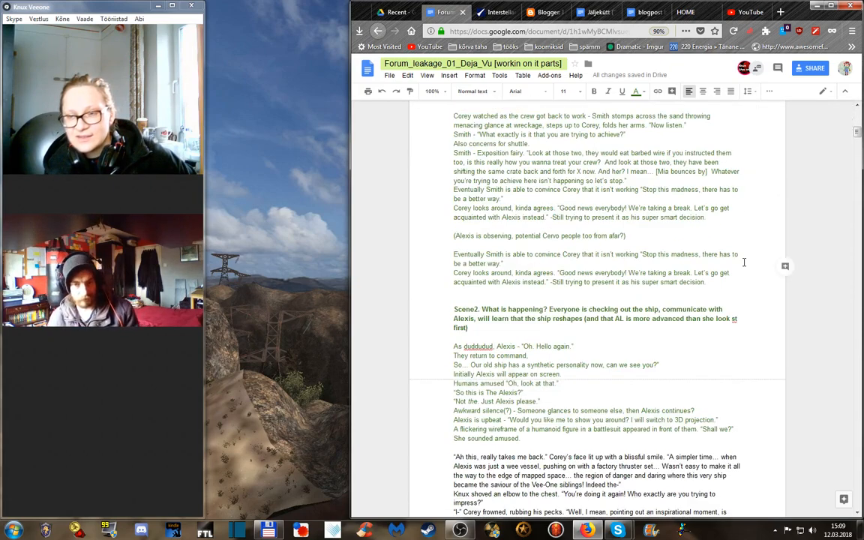
{"action": "scroll", "scroll_direction": "down", "scroll_amount": 3}
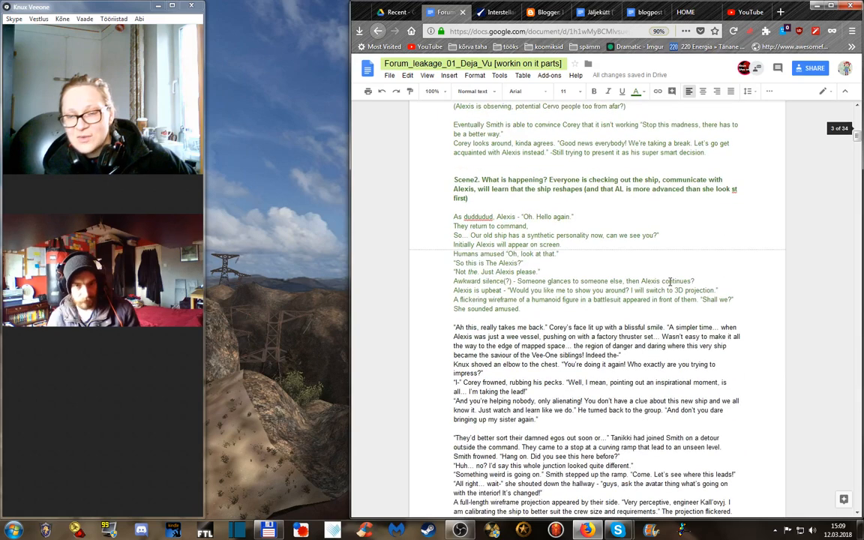
{"action": "scroll", "scroll_direction": "down", "scroll_amount": 3}
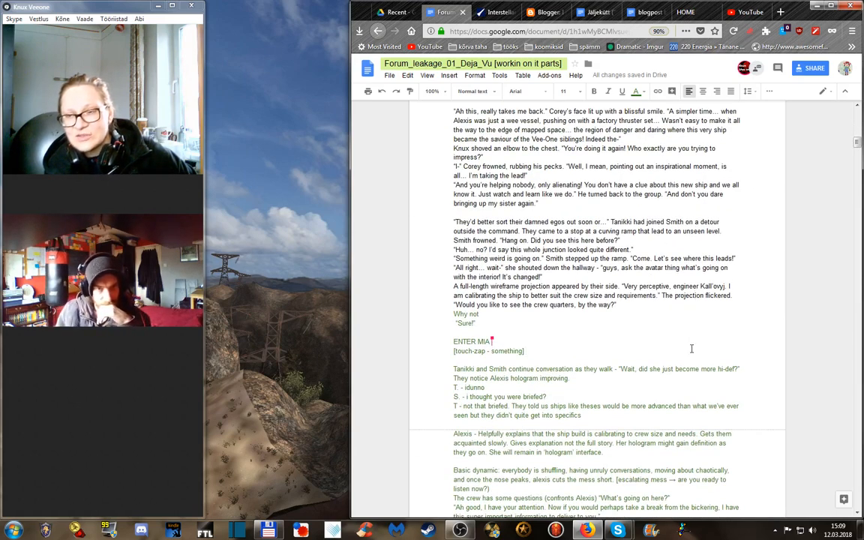
{"action": "scroll", "scroll_direction": "down", "scroll_amount": 3}
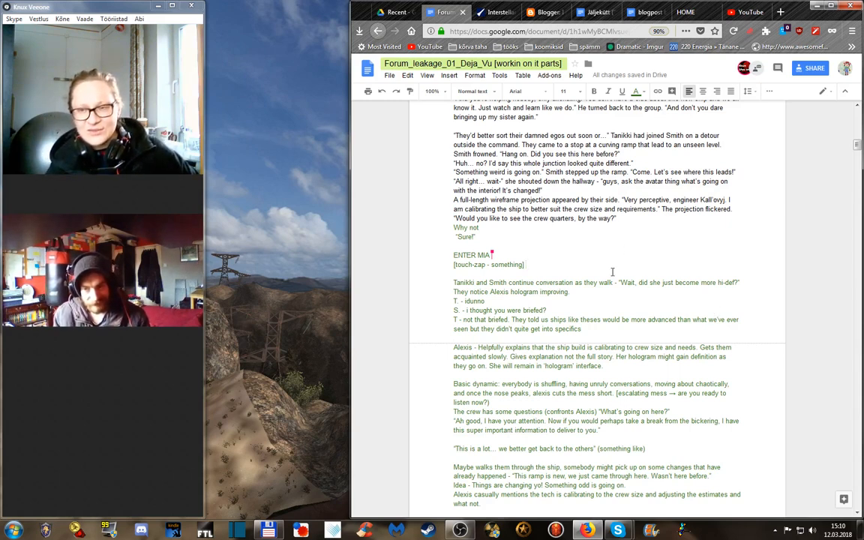
{"action": "scroll", "scroll_direction": "down", "scroll_amount": 3}
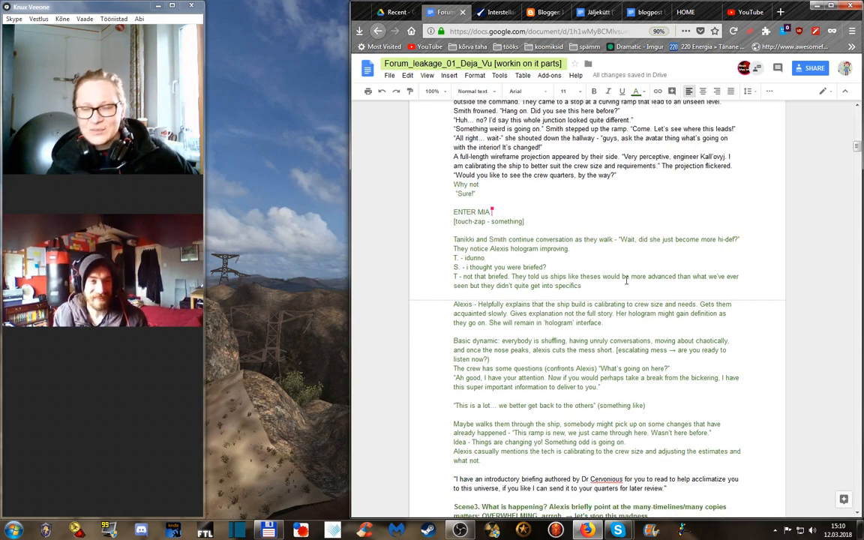
{"action": "mouse_move", "coordinate": [555, 234]}
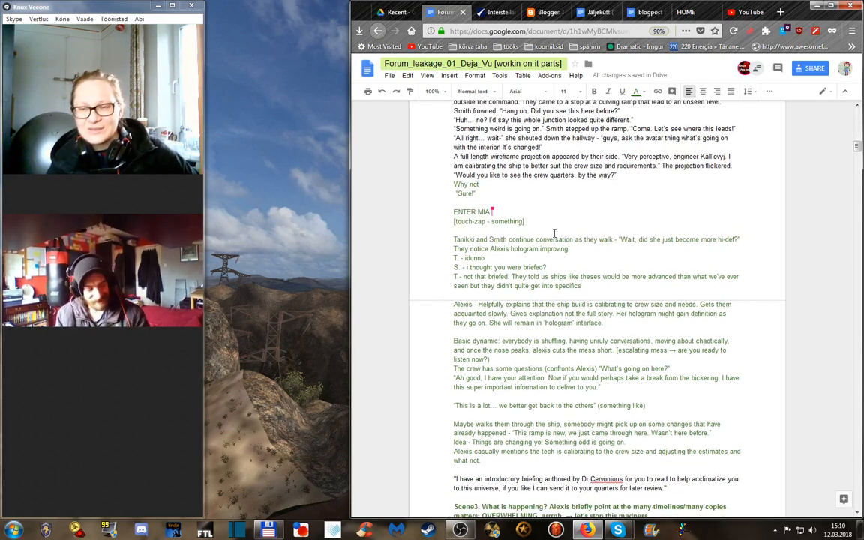
{"action": "scroll", "scroll_direction": "up", "scroll_amount": 3}
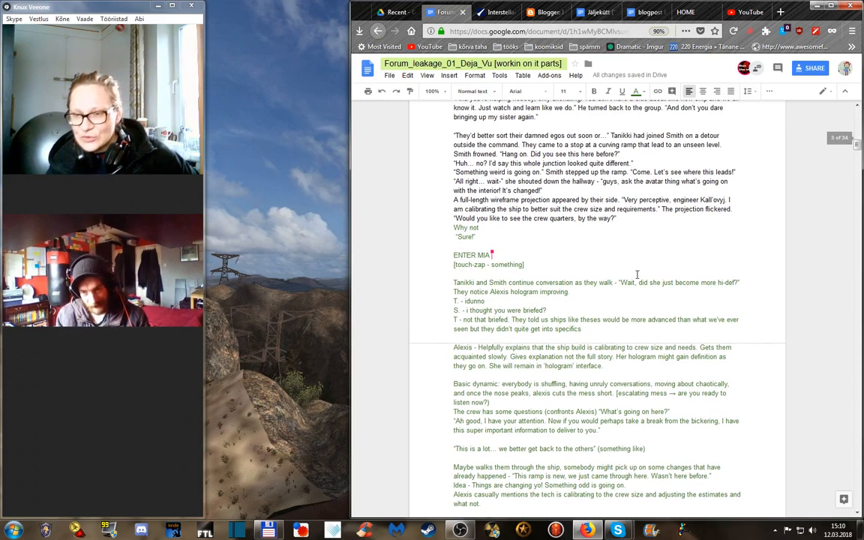
{"action": "scroll", "scroll_direction": "up", "scroll_amount": 3}
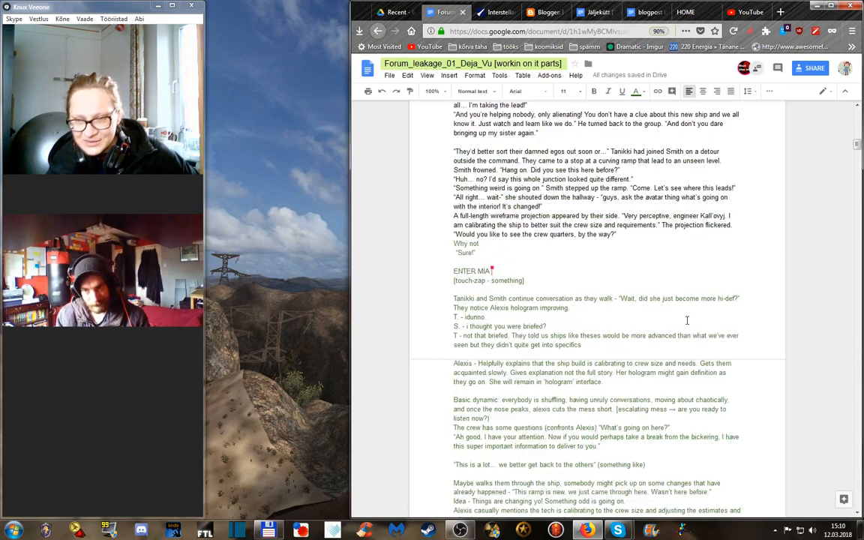
{"action": "scroll", "scroll_direction": "up", "scroll_amount": 3}
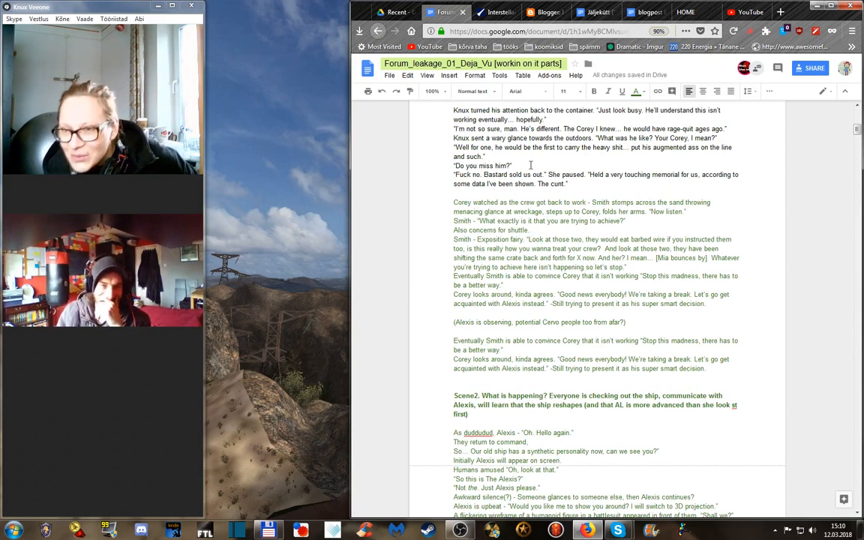
{"action": "scroll", "scroll_direction": "up", "scroll_amount": 3}
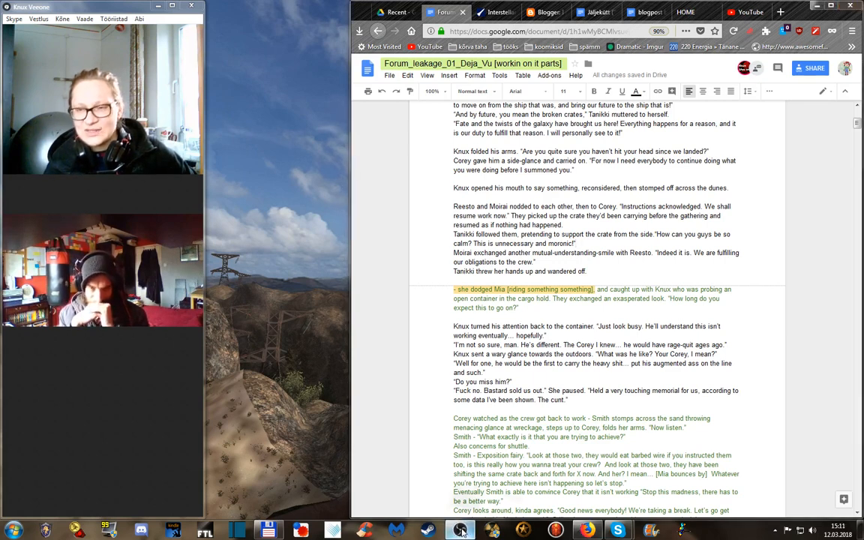
{"action": "left_click", "coordinate": [459, 531]}
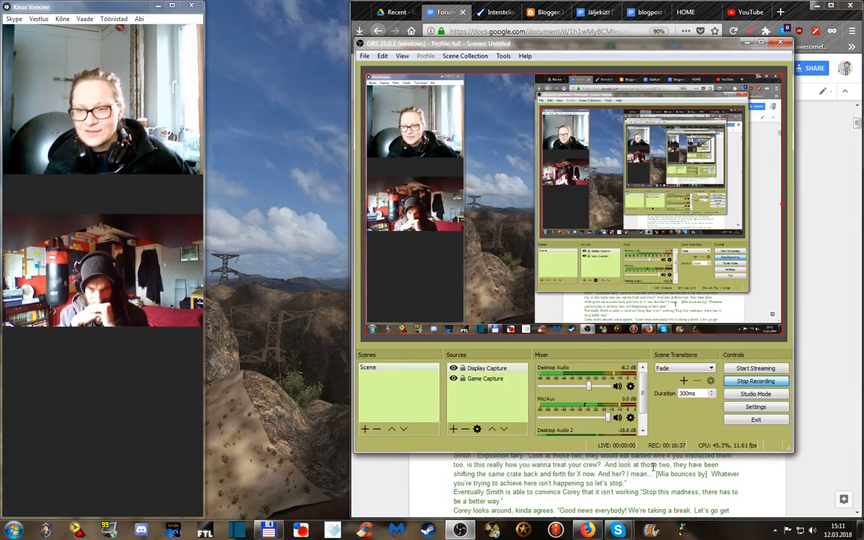